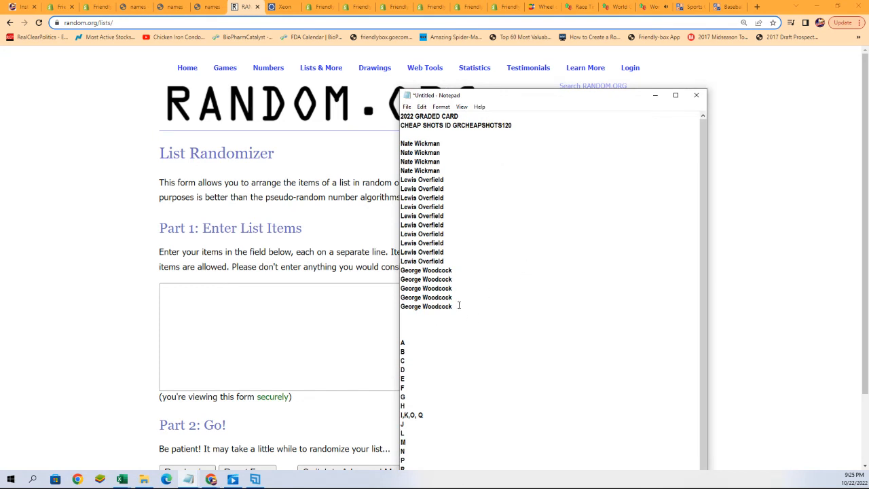
Select the owner names list in Notepad for copying
{"action": "left_click_drag", "start_coordinate": [420, 152], "coordinate": [426, 306]}
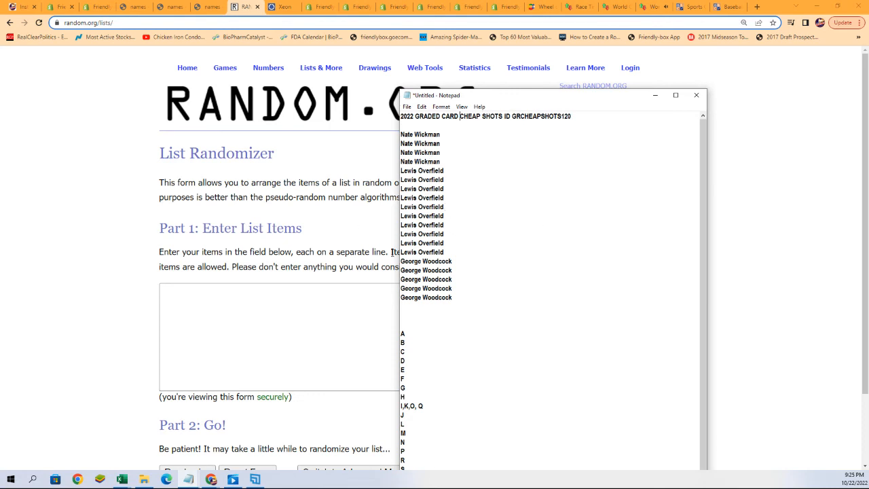
Paste the 19 owner names into the list box and randomize them
{"action": "right_click", "coordinate": [278, 336]}
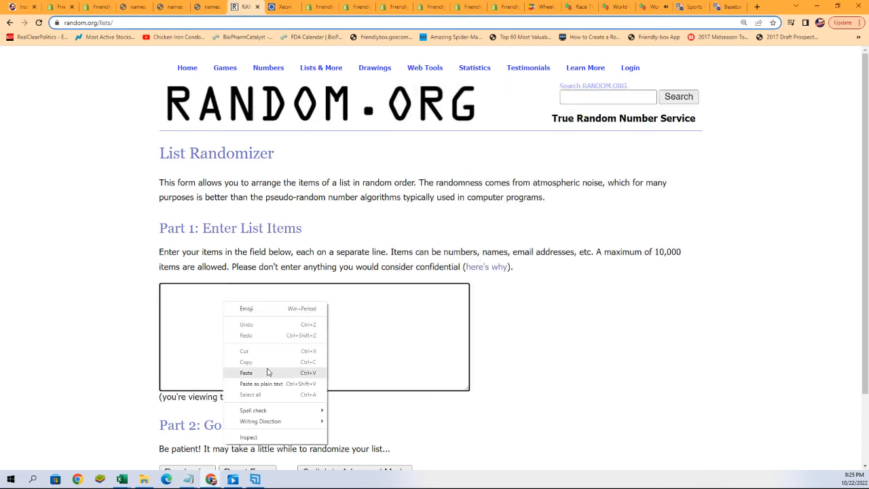
{"action": "left_click", "coordinate": [247, 372]}
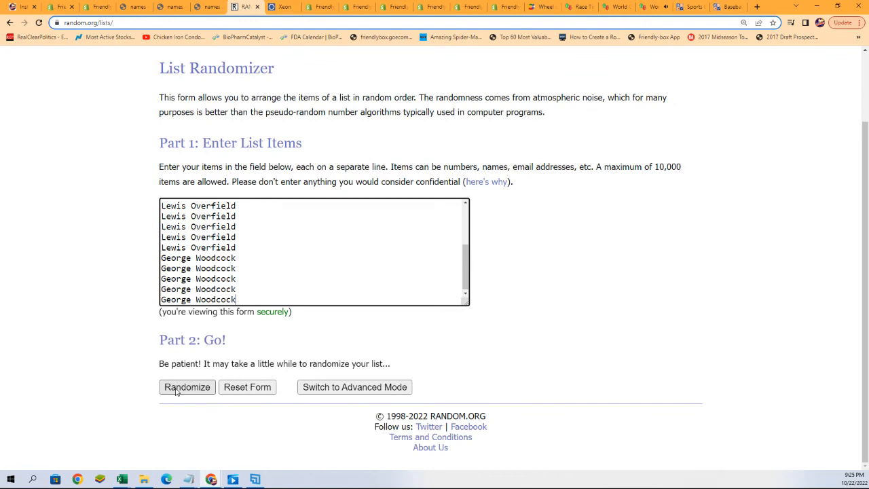
{"action": "left_click", "coordinate": [187, 387]}
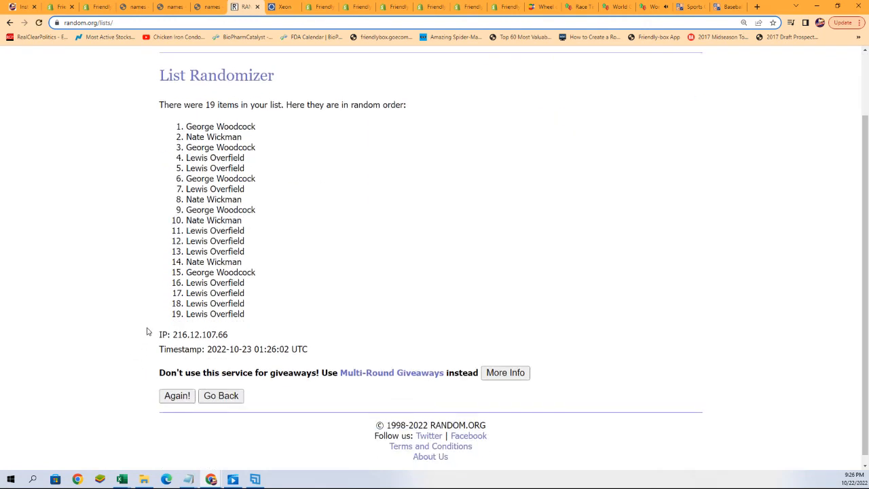
Reshuffle the names until seven randomizations, then select the final order
{"action": "left_click", "coordinate": [177, 396]}
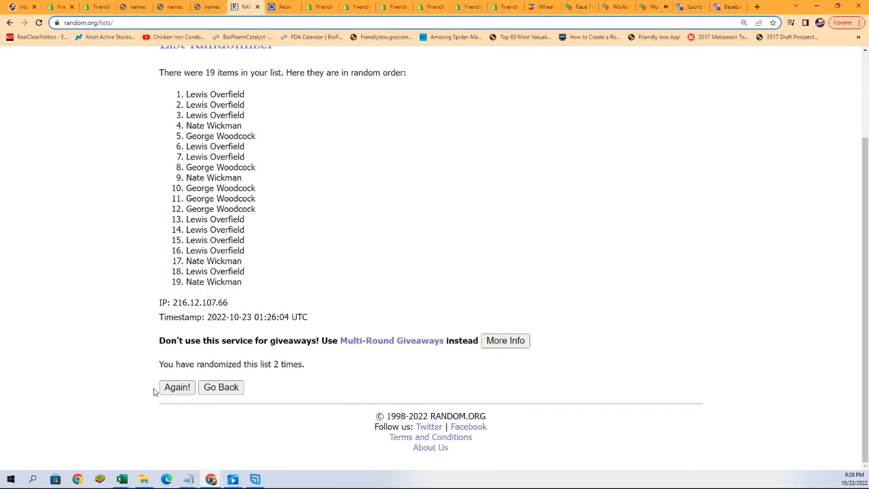
{"action": "left_click", "coordinate": [177, 386]}
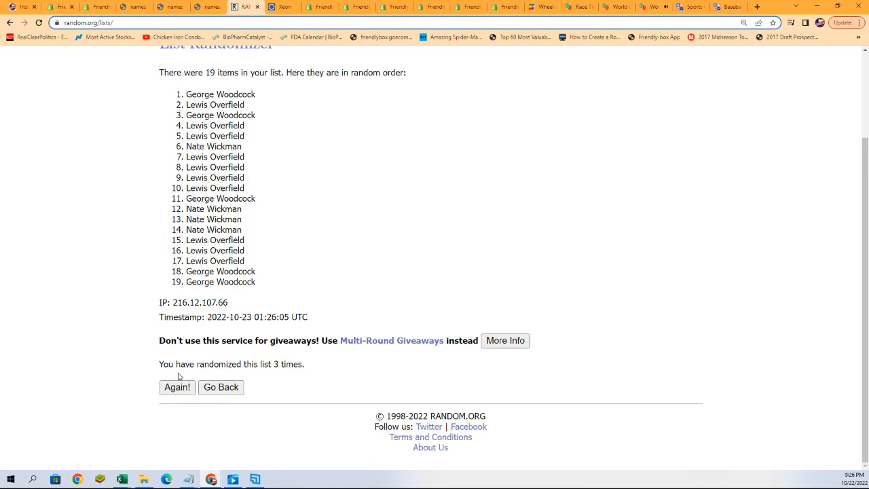
{"action": "left_click", "coordinate": [177, 387]}
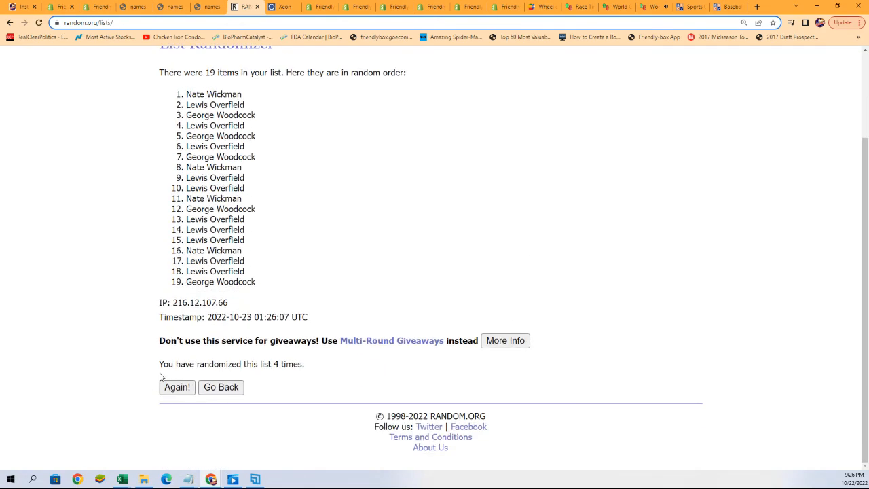
{"action": "left_click", "coordinate": [176, 386]}
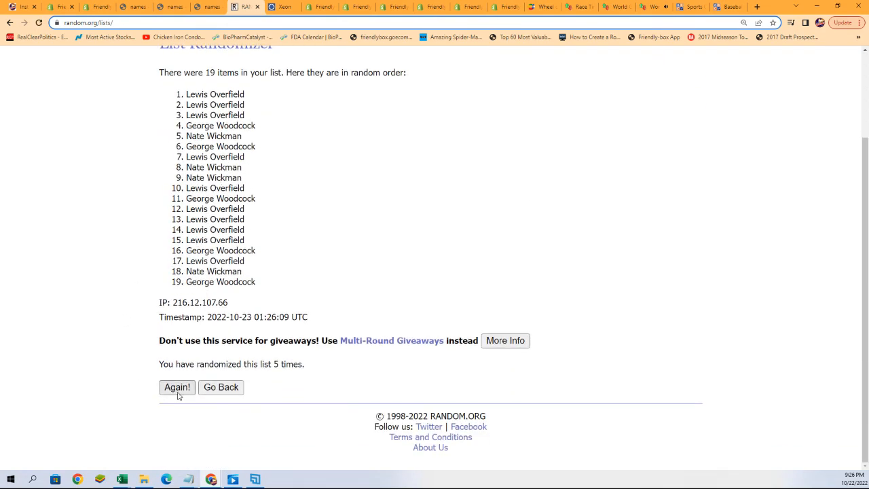
{"action": "left_click", "coordinate": [177, 386]}
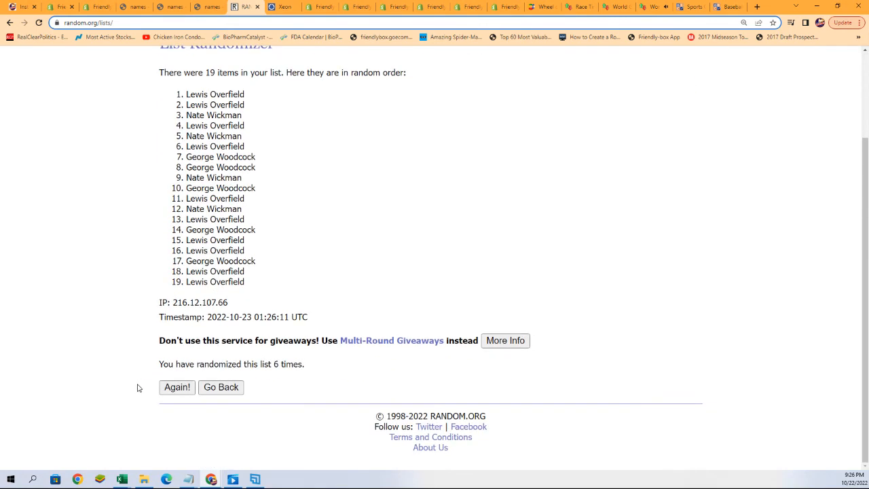
{"action": "left_click", "coordinate": [177, 387]}
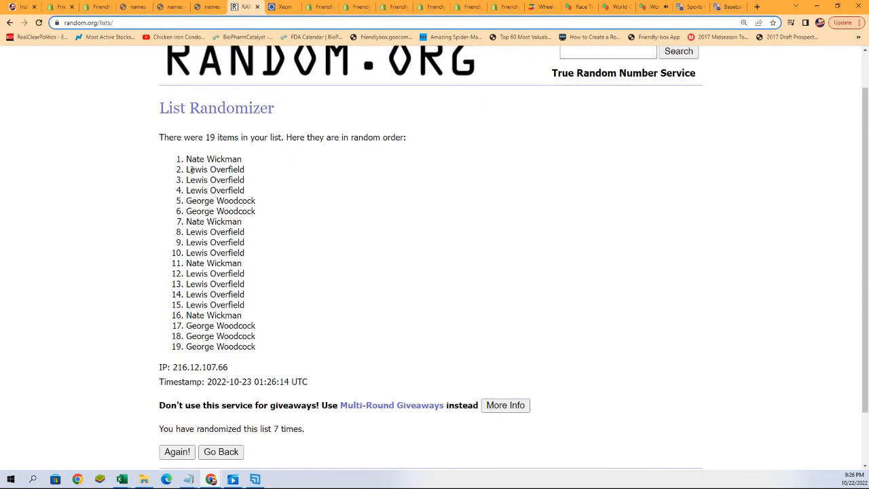
{"action": "left_click_drag", "start_coordinate": [188, 159], "coordinate": [229, 252]}
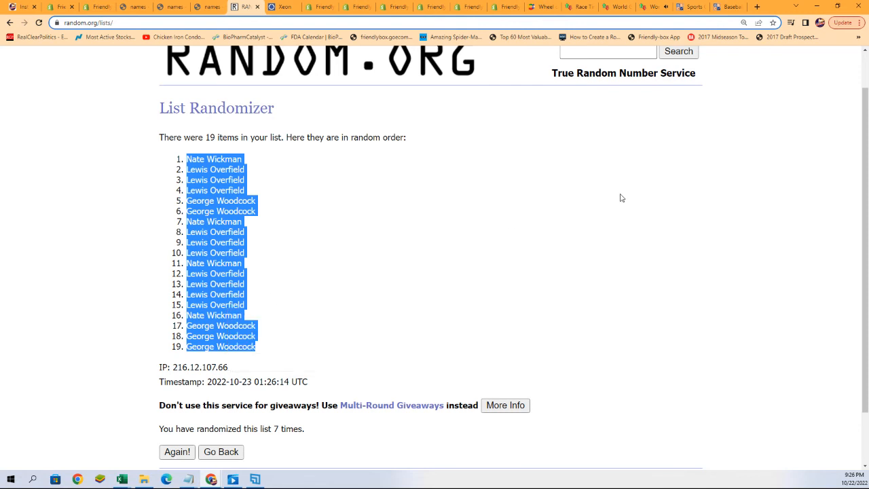
Paste the shuffled names into A2 as plain text and widen column A
{"action": "left_click", "coordinate": [121, 479]}
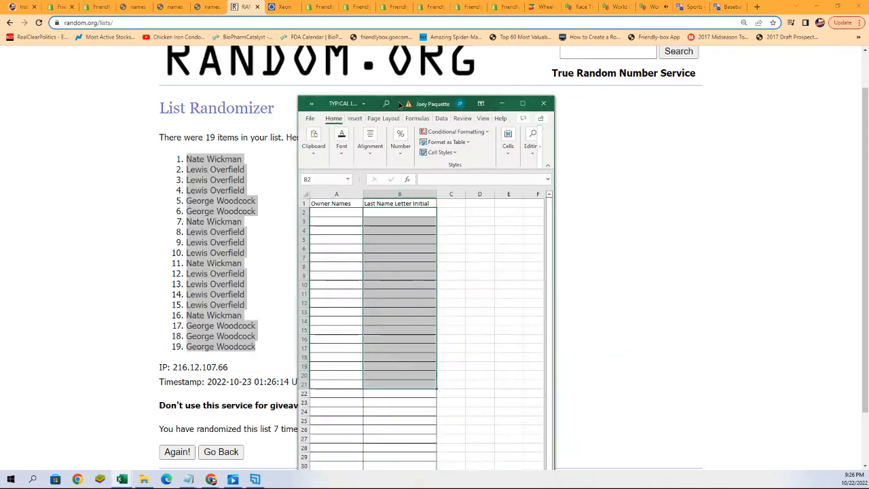
{"action": "right_click", "coordinate": [319, 210]}
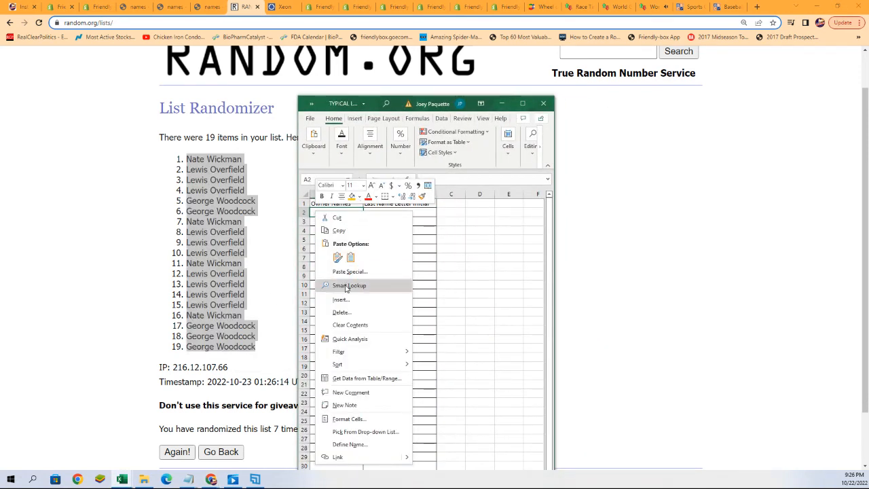
{"action": "left_click", "coordinate": [349, 272]}
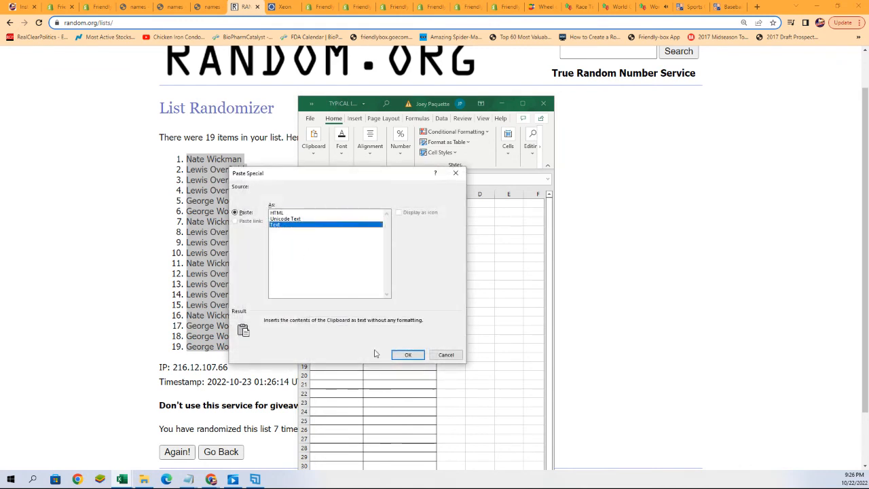
{"action": "left_click", "coordinate": [407, 354]}
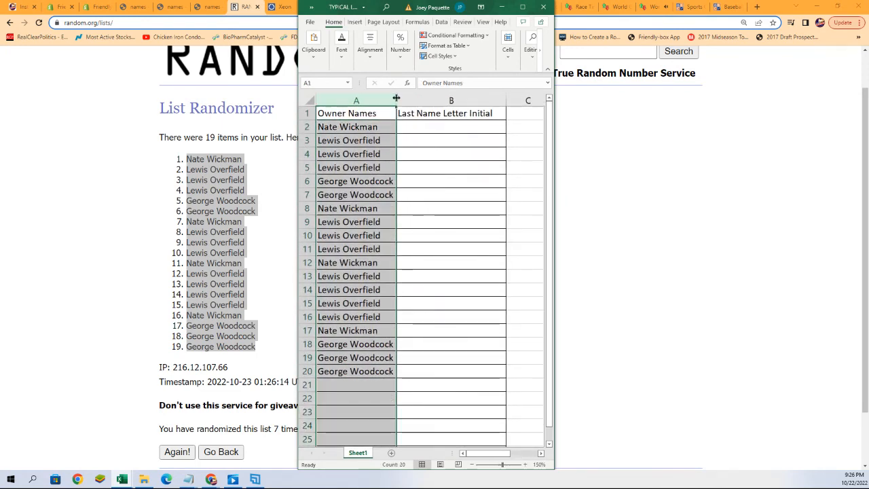
{"action": "left_click_drag", "start_coordinate": [396, 100], "coordinate": [401, 100]}
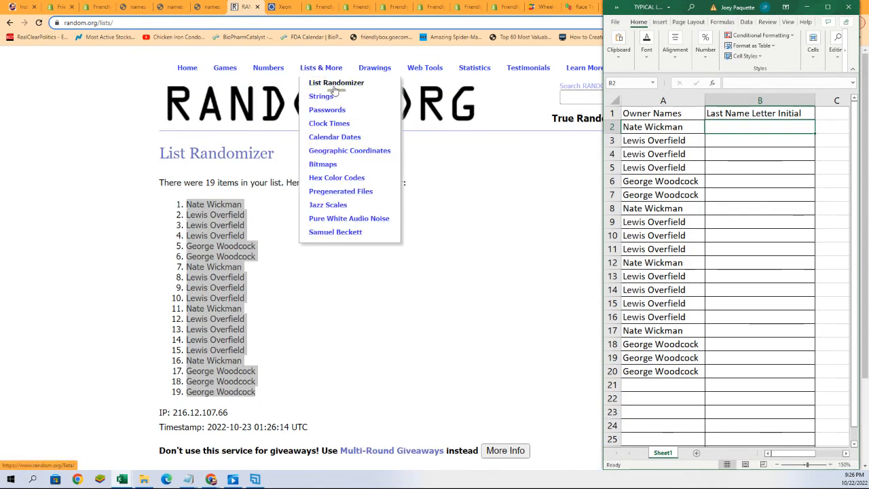
Enter the 19 last-name letter groups in the randomizer and randomize them
{"action": "left_click", "coordinate": [336, 82]}
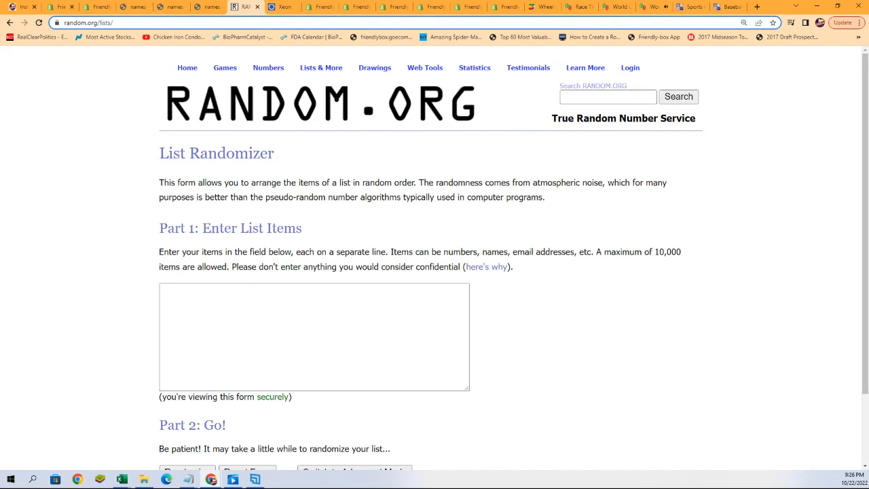
{"action": "left_click", "coordinate": [313, 336]}
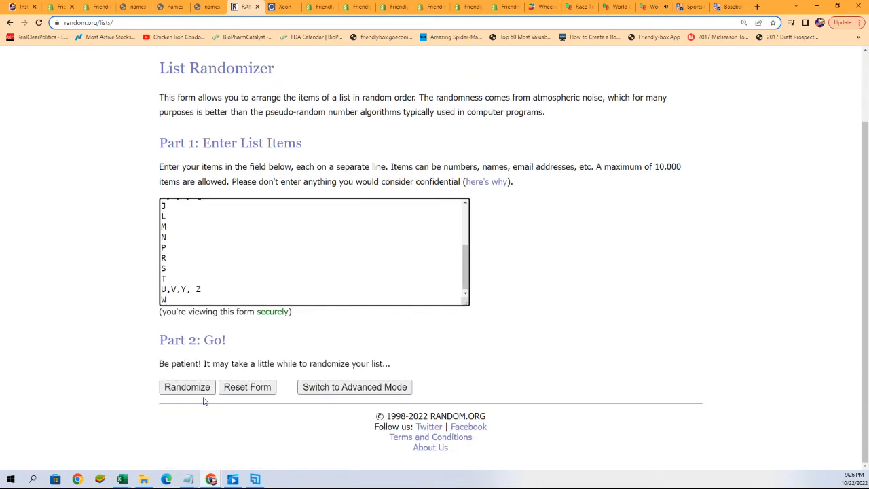
{"action": "left_click", "coordinate": [187, 387]}
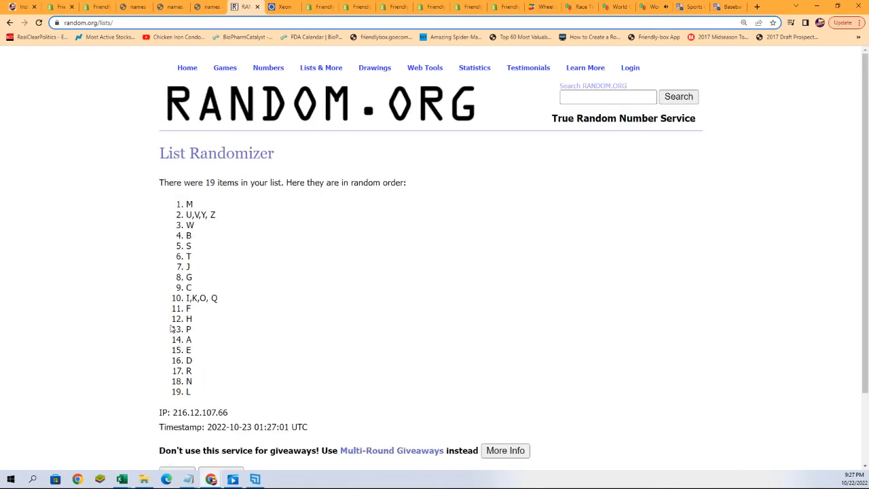
Reshuffle the letters to seven randomizations and bring up options on the result
{"action": "scroll", "scroll_direction": "down", "scroll_amount": 3}
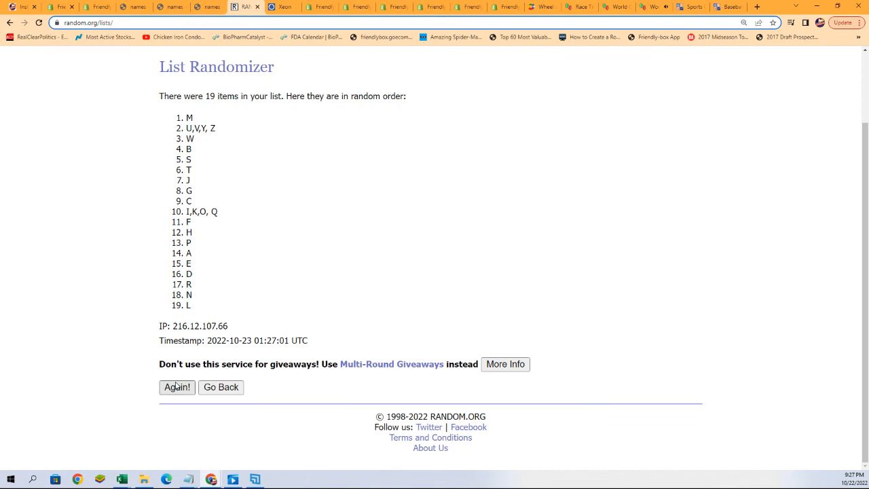
{"action": "left_click", "coordinate": [177, 387]}
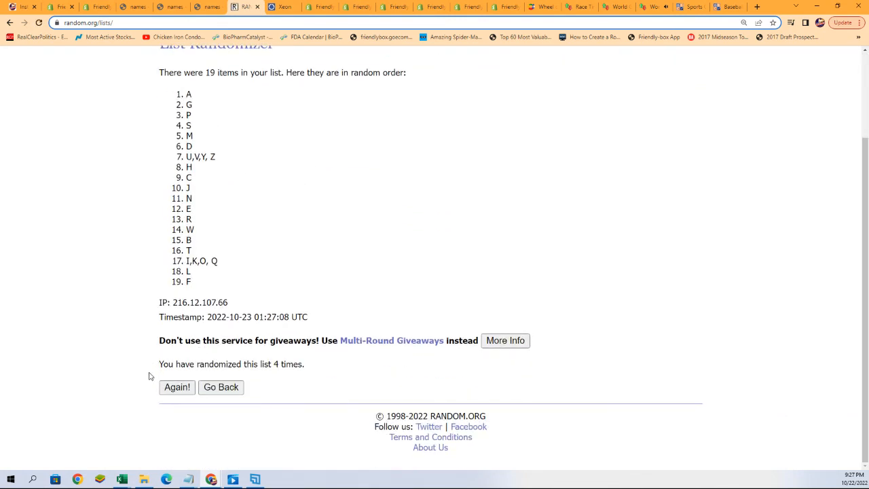
{"action": "left_click", "coordinate": [176, 386]}
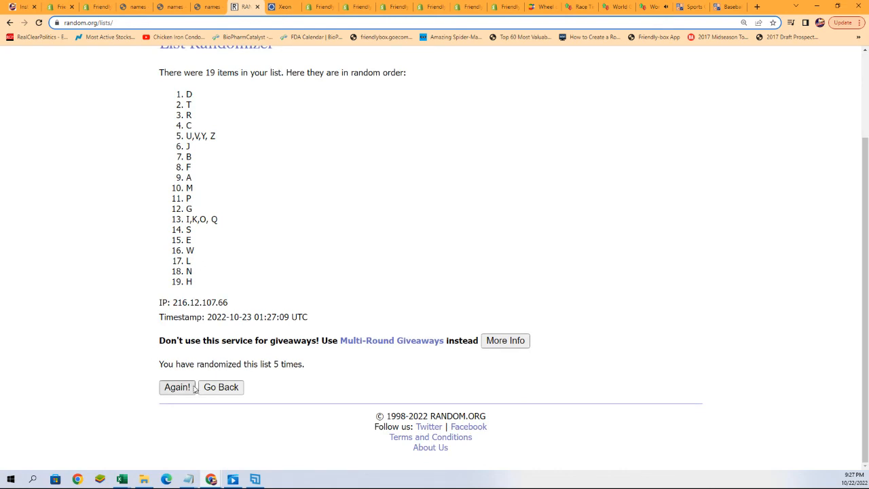
{"action": "left_click", "coordinate": [176, 387]}
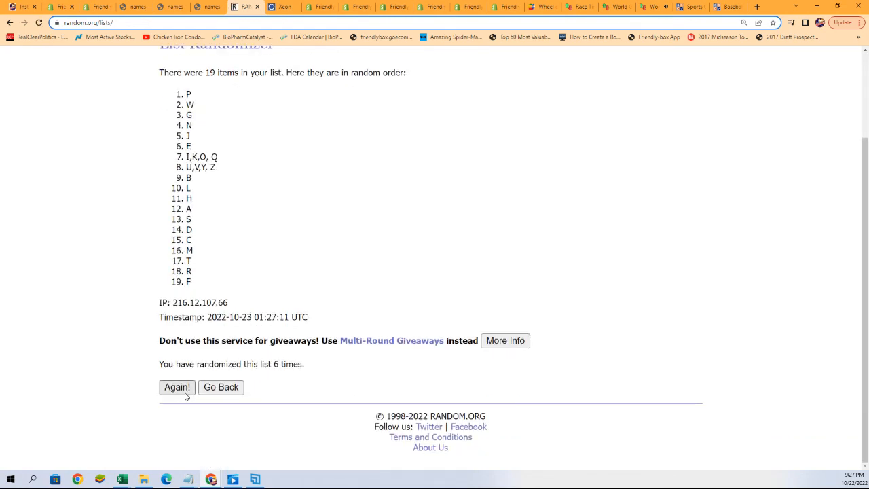
{"action": "left_click", "coordinate": [177, 387]}
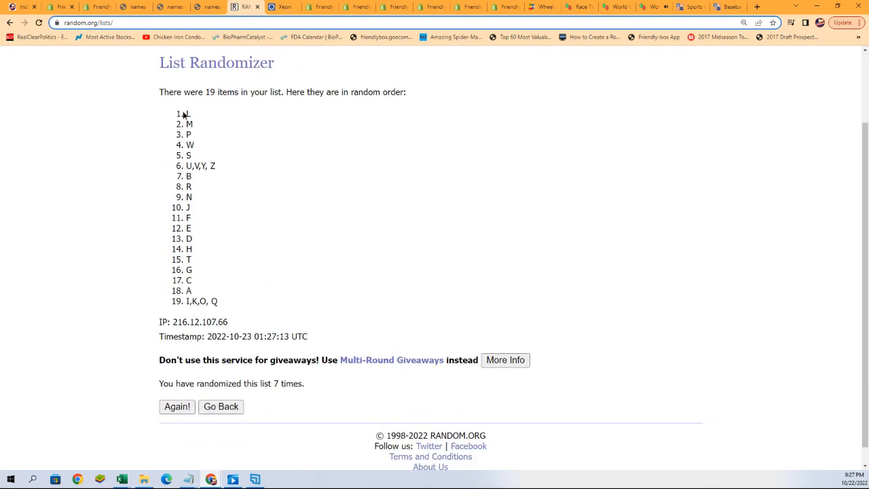
{"action": "right_click", "coordinate": [203, 301]}
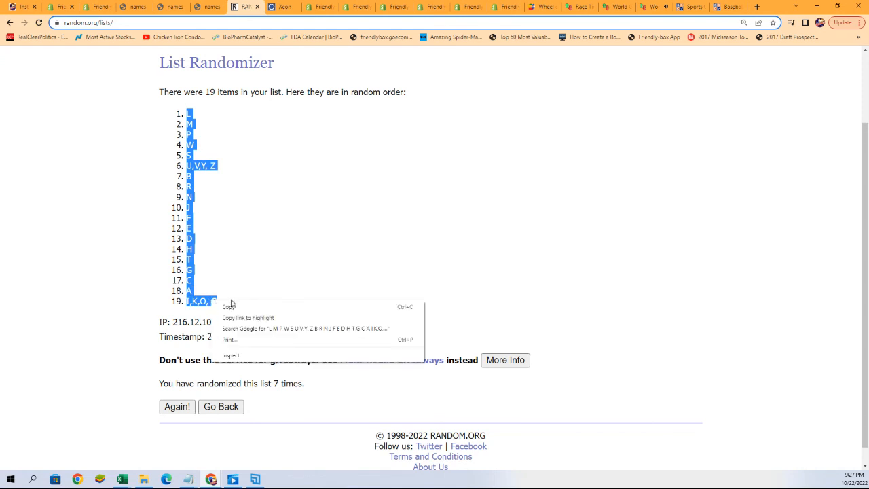
Copy the shuffled letters and paste them into B2 as plain text
{"action": "left_click", "coordinate": [475, 204]}
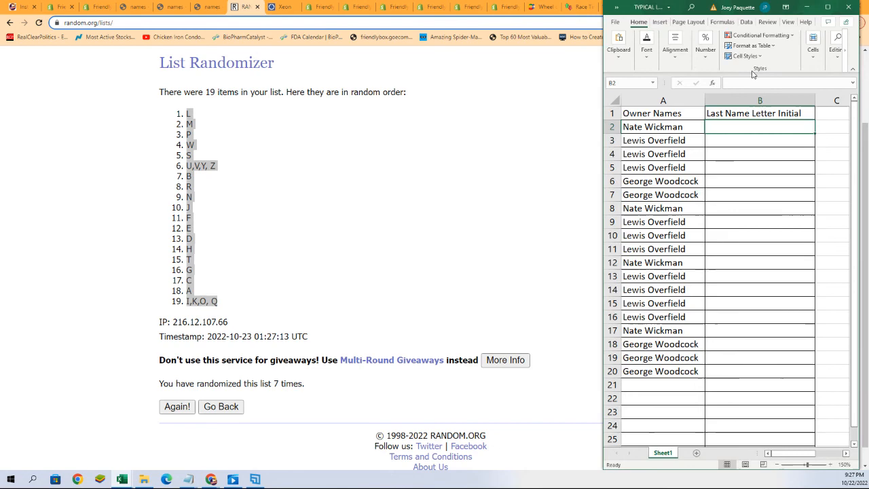
{"action": "right_click", "coordinate": [759, 126]}
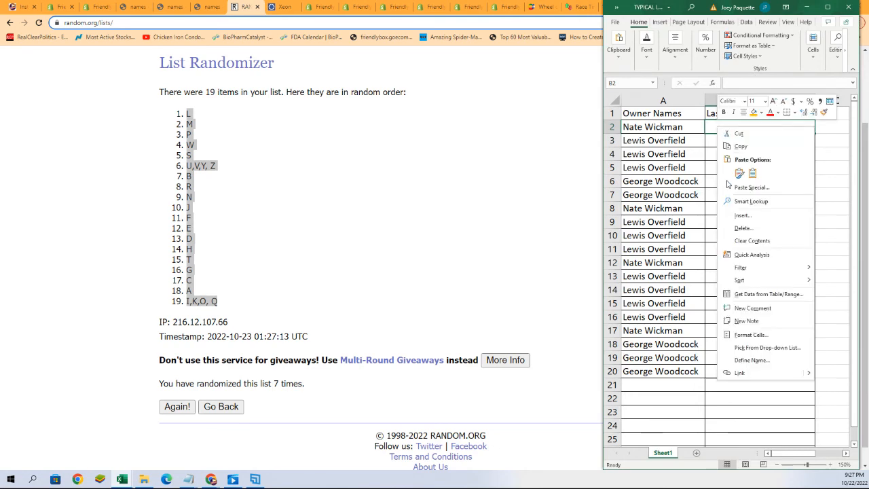
{"action": "left_click", "coordinate": [751, 188]}
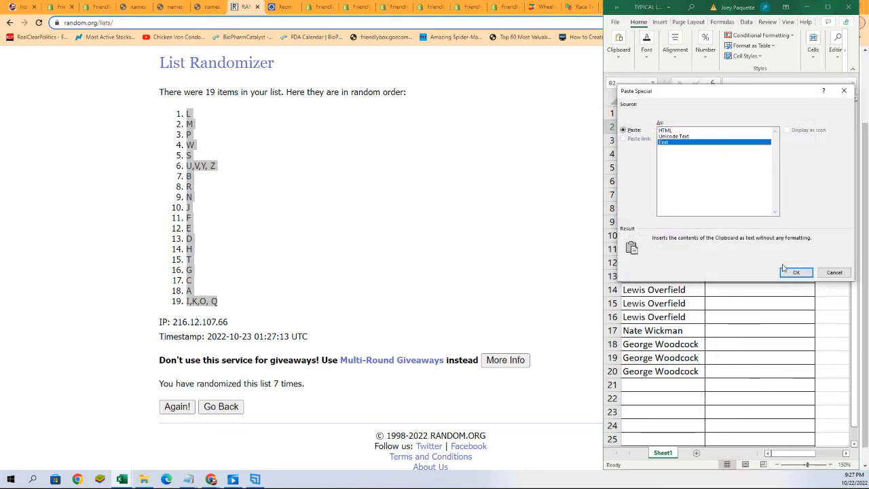
{"action": "left_click", "coordinate": [795, 272]}
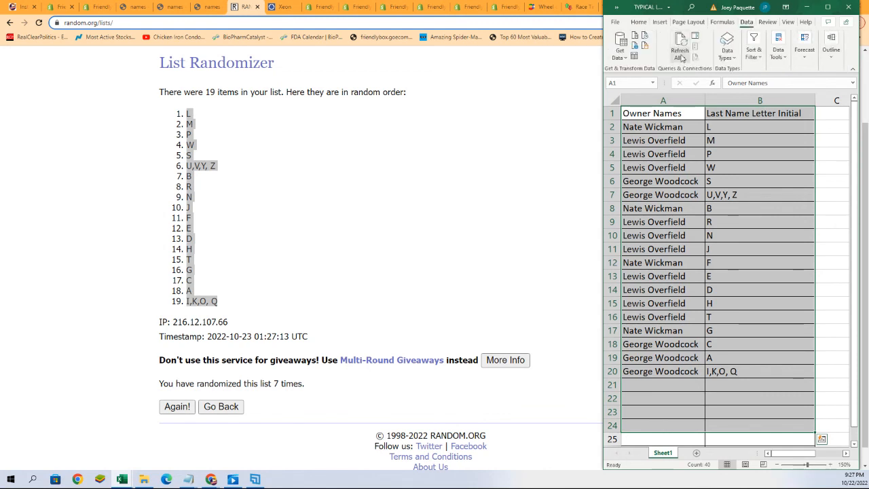
Sort the table A to Z by letter and delete header row 12
{"action": "left_click", "coordinate": [753, 46]}
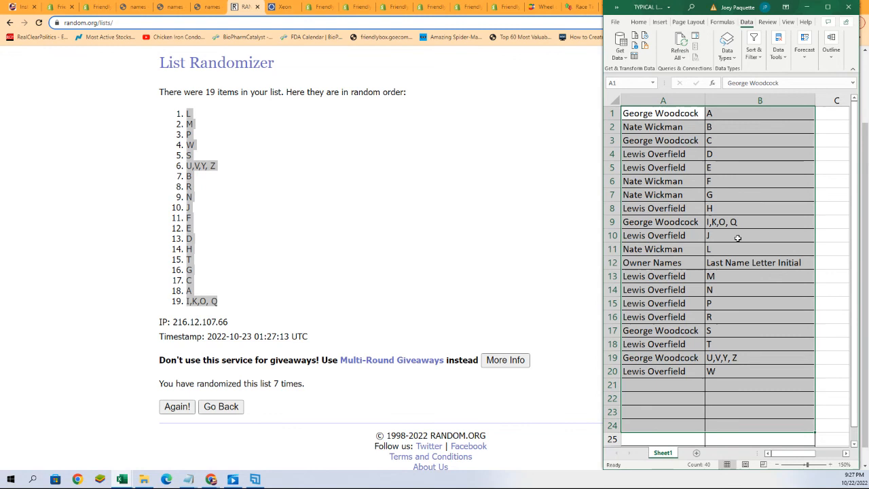
{"action": "left_click", "coordinate": [652, 262]}
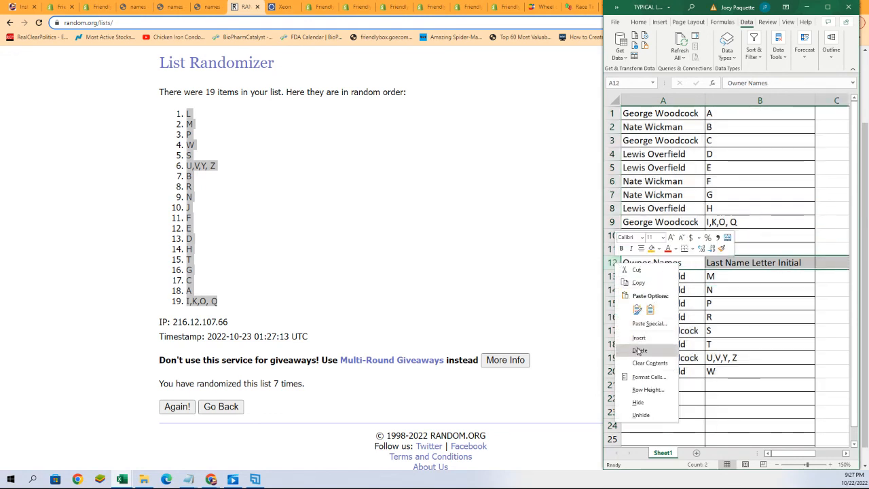
{"action": "left_click", "coordinate": [639, 350]}
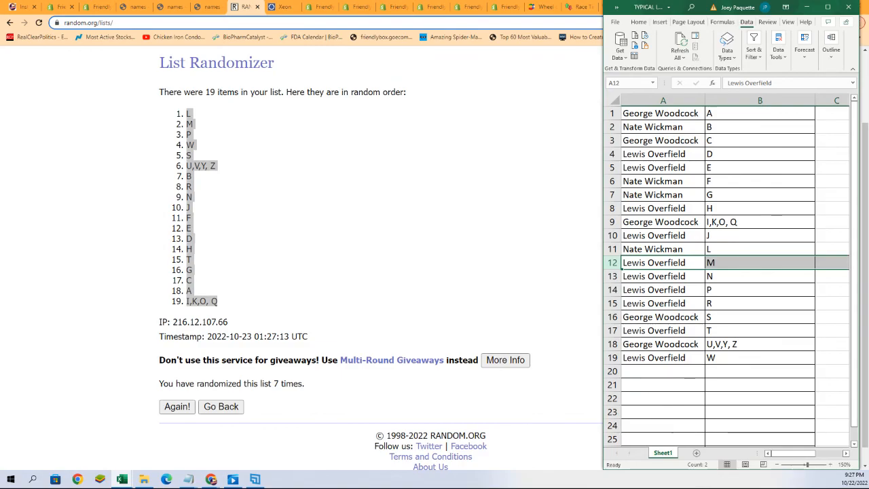